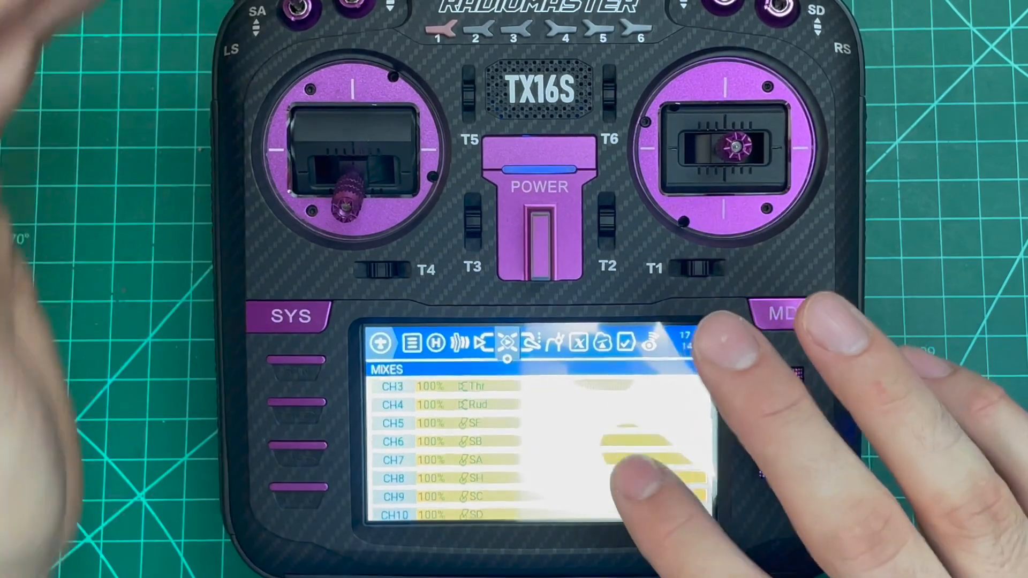
Assign switches SF, SB, SA, SH, SC, SD to channels 5–10 in the EdgeTX Mixes page
{"action": "left_click", "coordinate": [411, 344]}
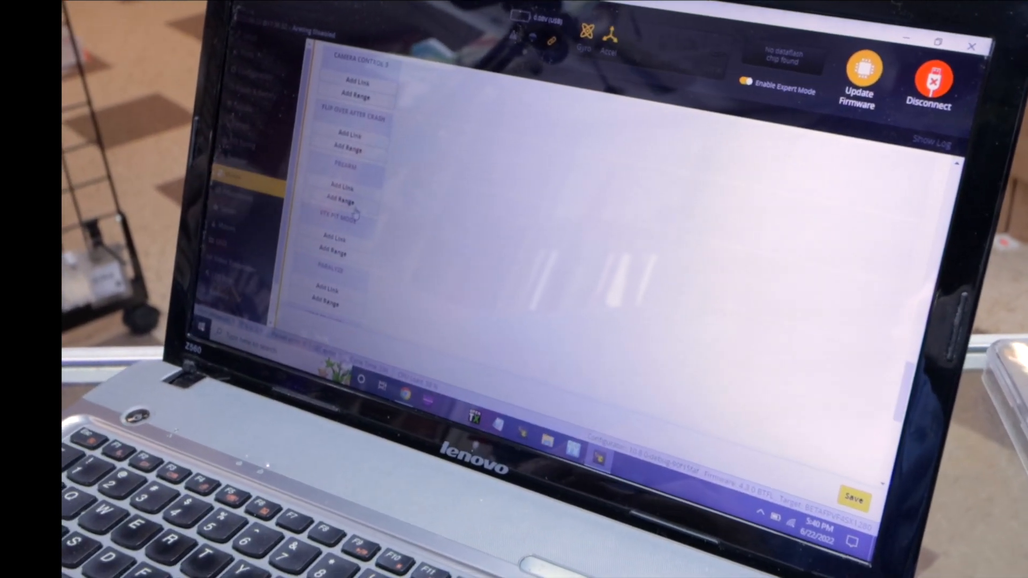
Save the mode-to-AUX range assignments and move to the Configuration page
{"action": "left_click", "coordinate": [340, 200]}
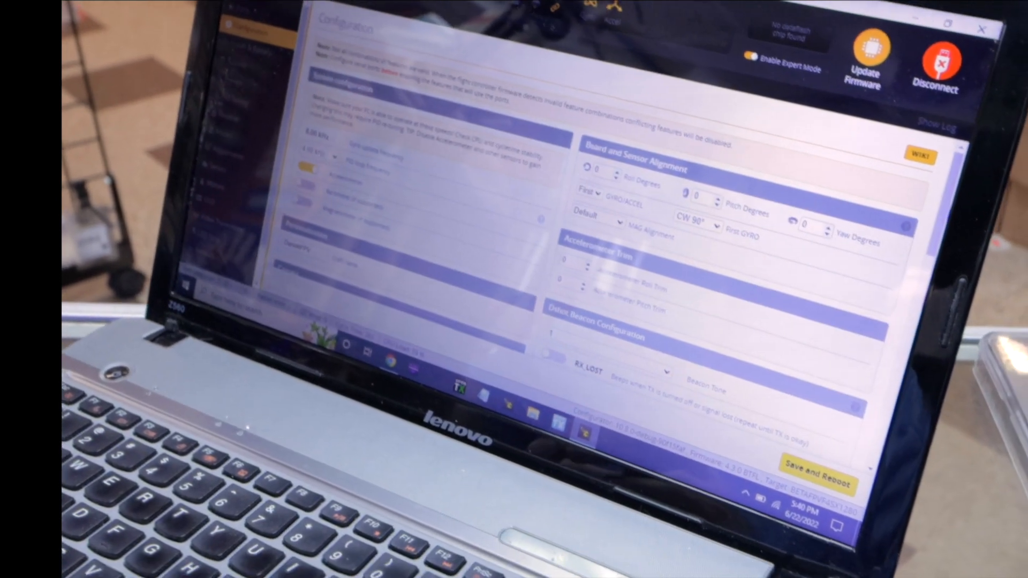
Enable the Dshot beacon on RX_LOST and RX_SET, then show the Receiver settings
{"action": "scroll", "scroll_direction": "down", "scroll_amount": 3}
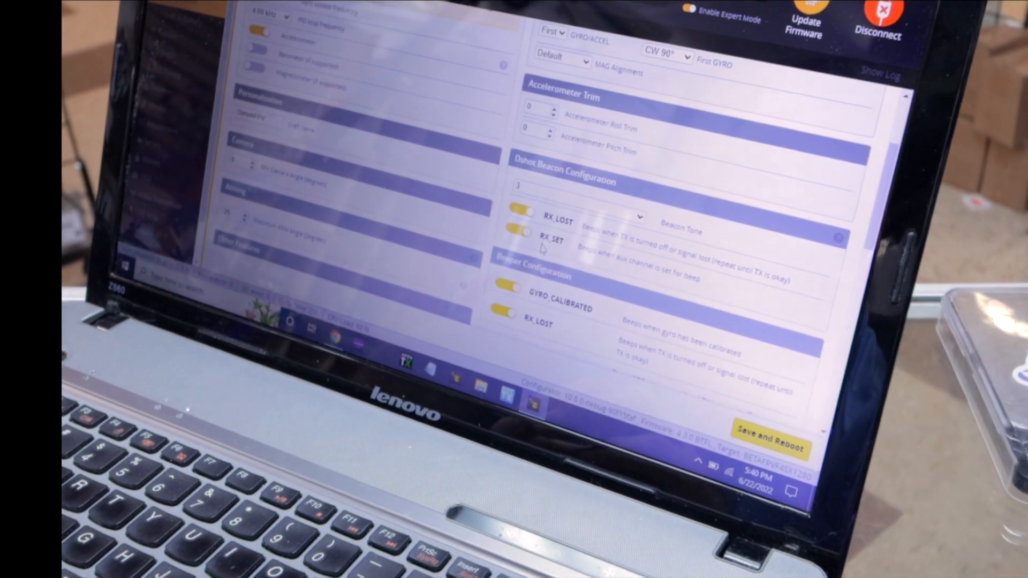
{"action": "left_click", "coordinate": [523, 229]}
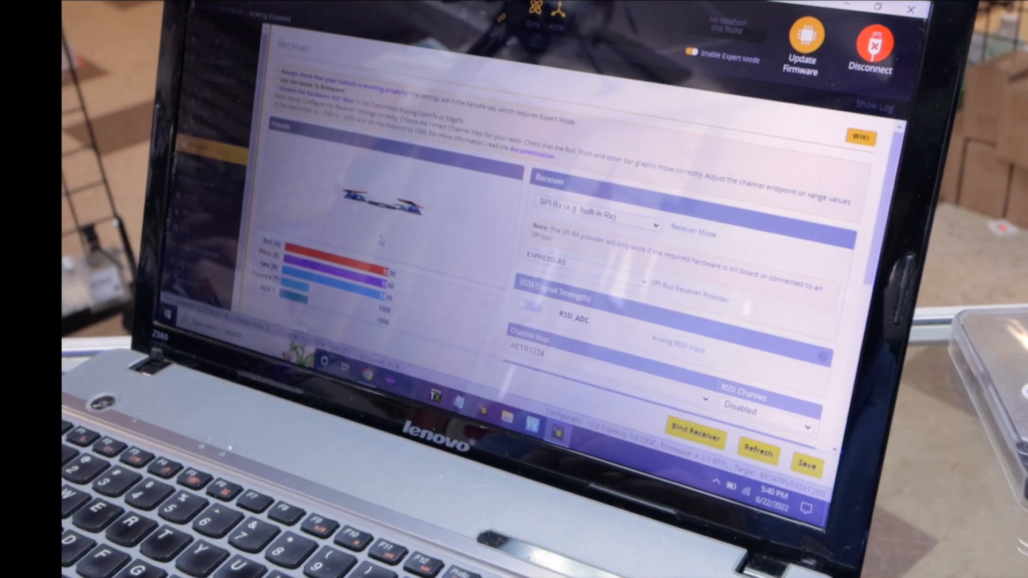
Scroll through the OSD elements, timers, alarms and warnings
{"action": "scroll", "scroll_direction": "down", "scroll_amount": 3}
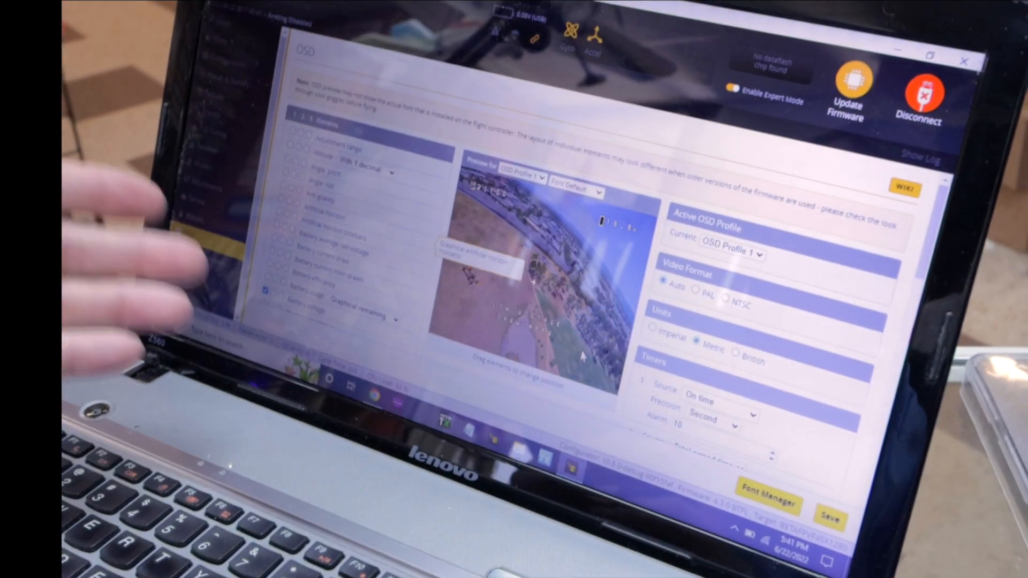
{"action": "scroll", "scroll_direction": "down", "scroll_amount": 3}
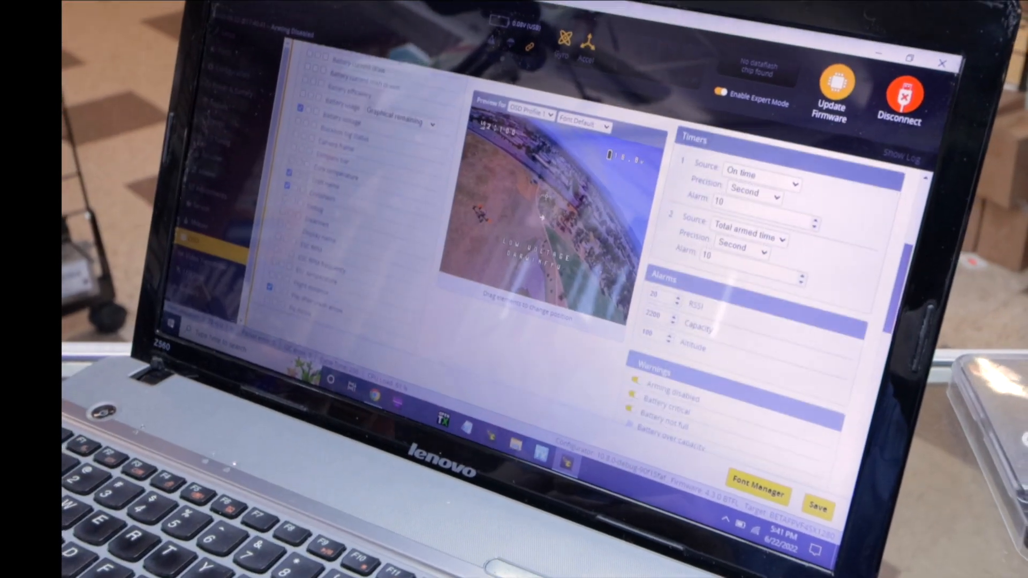
{"action": "scroll", "scroll_direction": "up", "scroll_amount": 3}
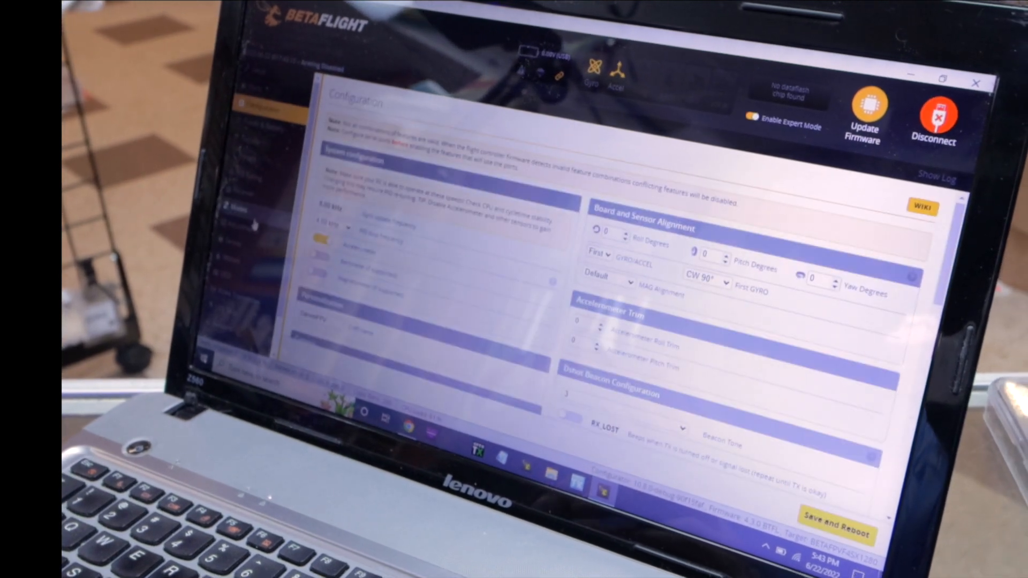
Return to the Modes page to review the ARM and ANGLE AUX ranges
{"action": "left_click", "coordinate": [239, 210]}
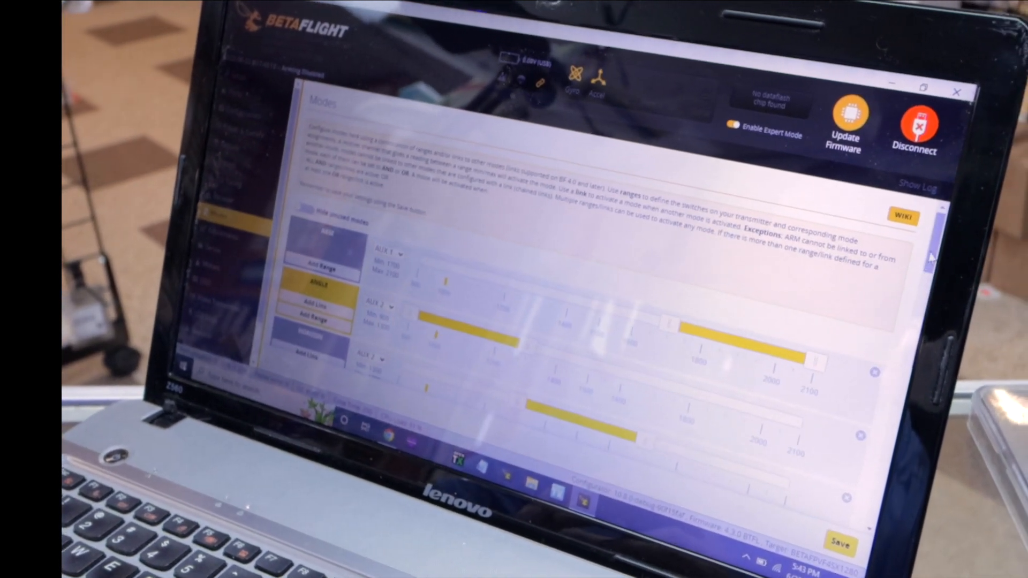